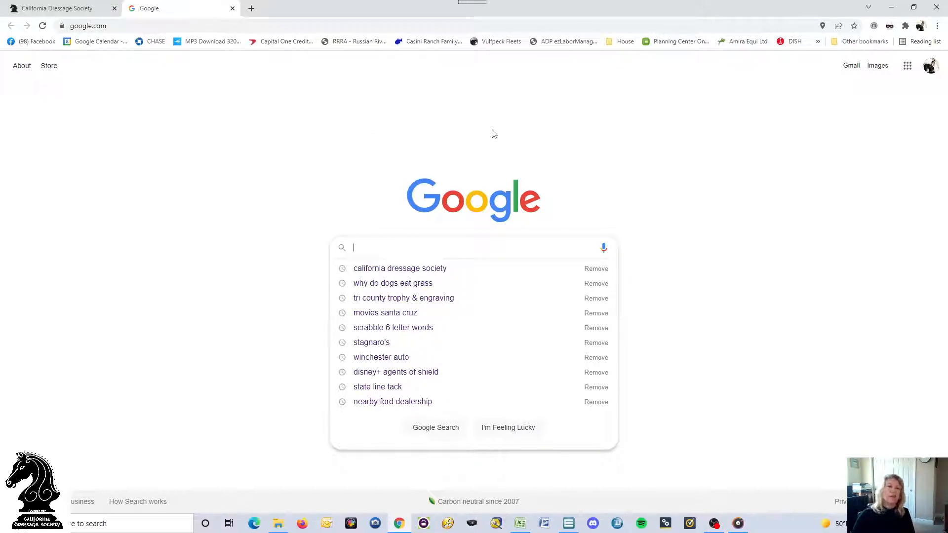
{"action": "mouse_move", "coordinate": [354, 274]}
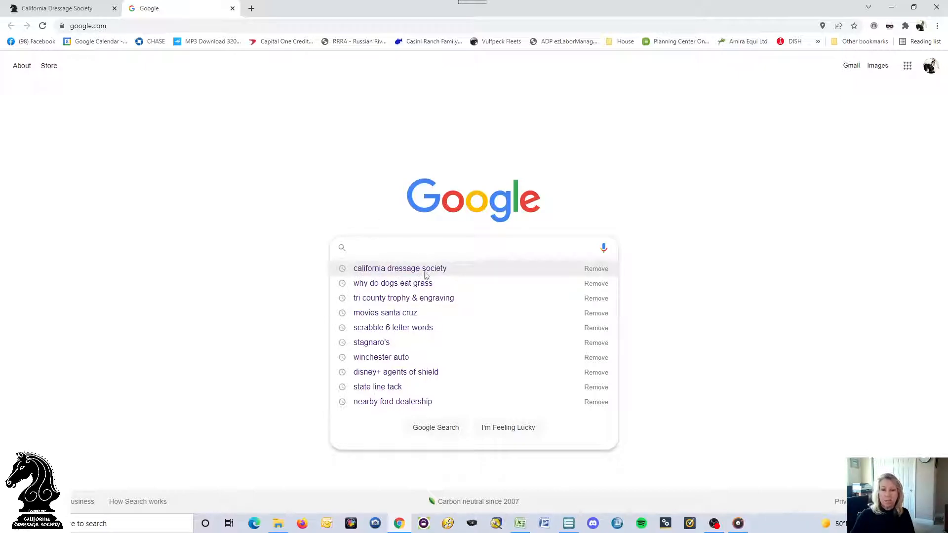
Step: Search Google for 'california dressage society' and choose the organization's official site result
{"action": "left_click", "coordinate": [400, 269]}
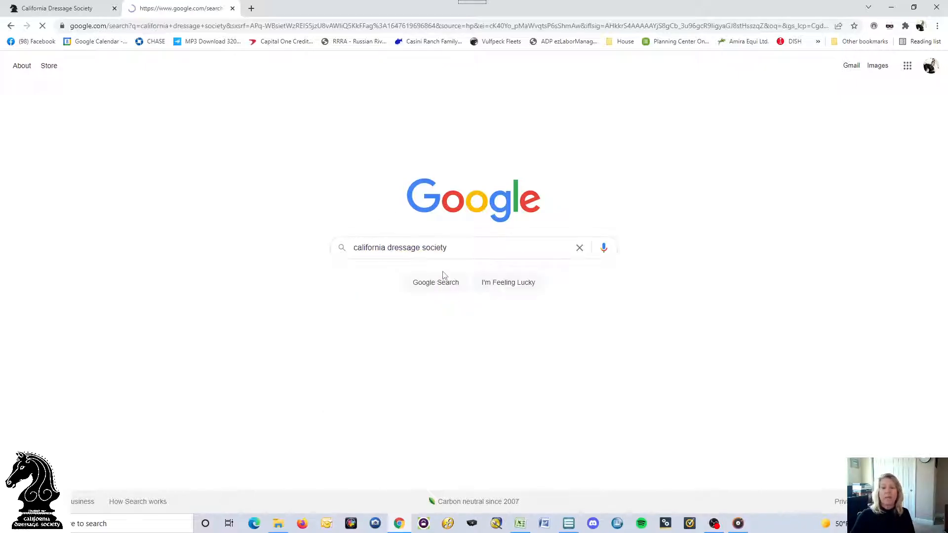
{"action": "left_click", "coordinate": [436, 283]}
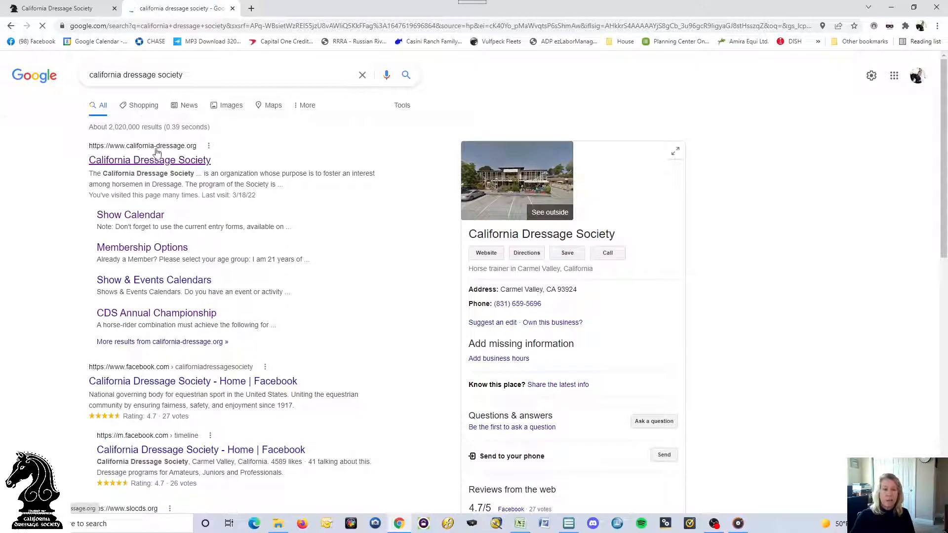
{"action": "mouse_move", "coordinate": [225, 152]}
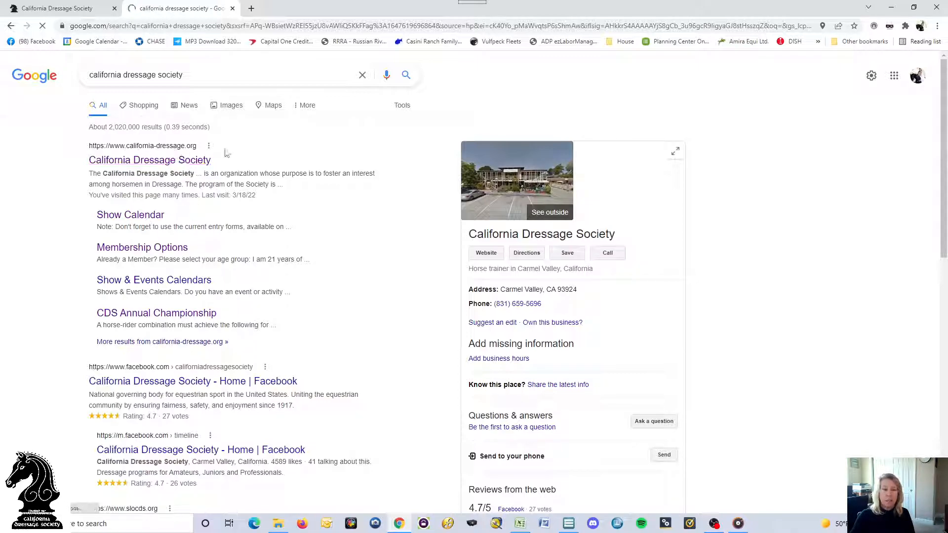
{"action": "left_click", "coordinate": [149, 160]}
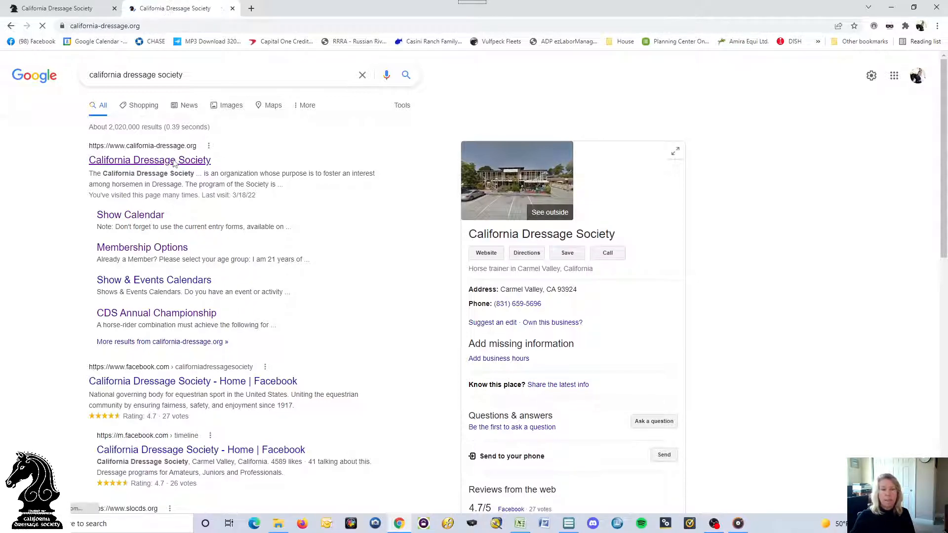
Step: From the CDS homepage's navigation menu, go to Membership > Membership Options
{"action": "left_click", "coordinate": [149, 160]}
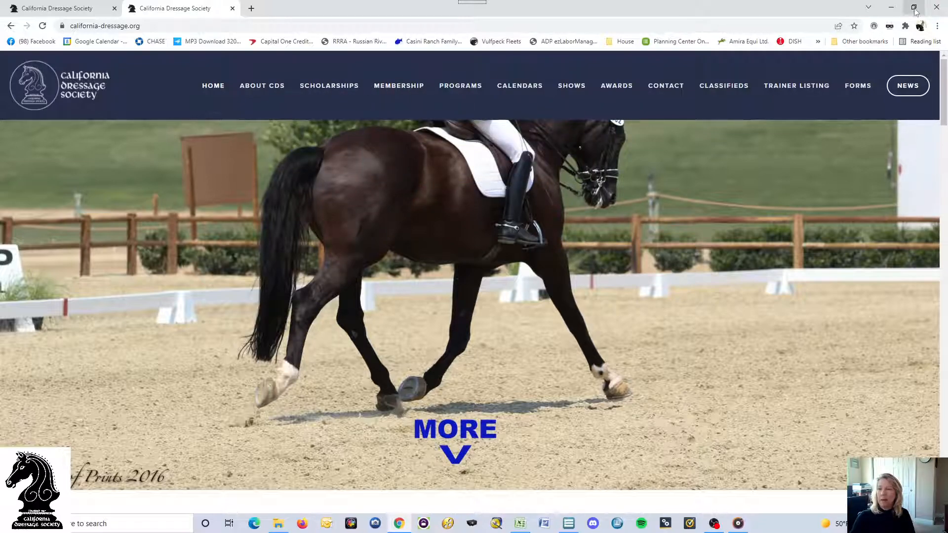
{"action": "left_click", "coordinate": [915, 6]}
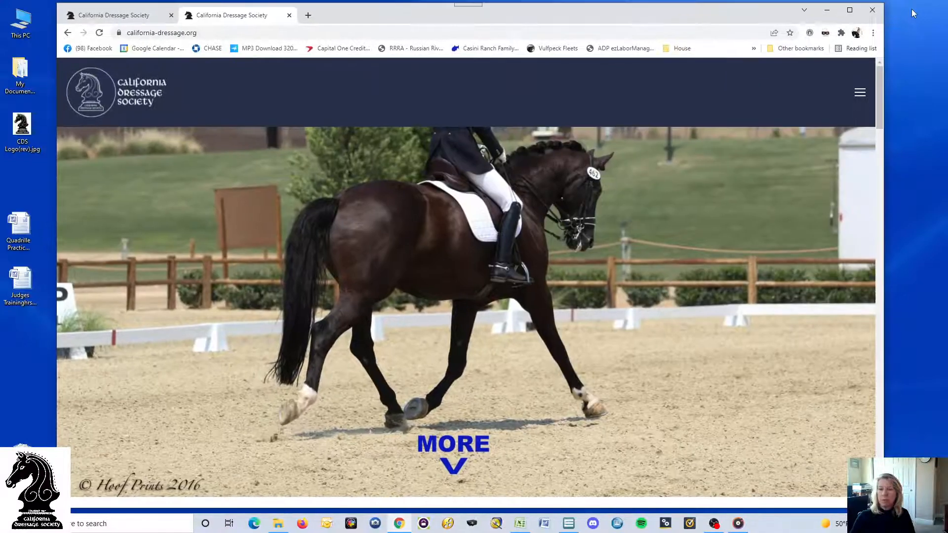
{"action": "mouse_move", "coordinate": [860, 97]}
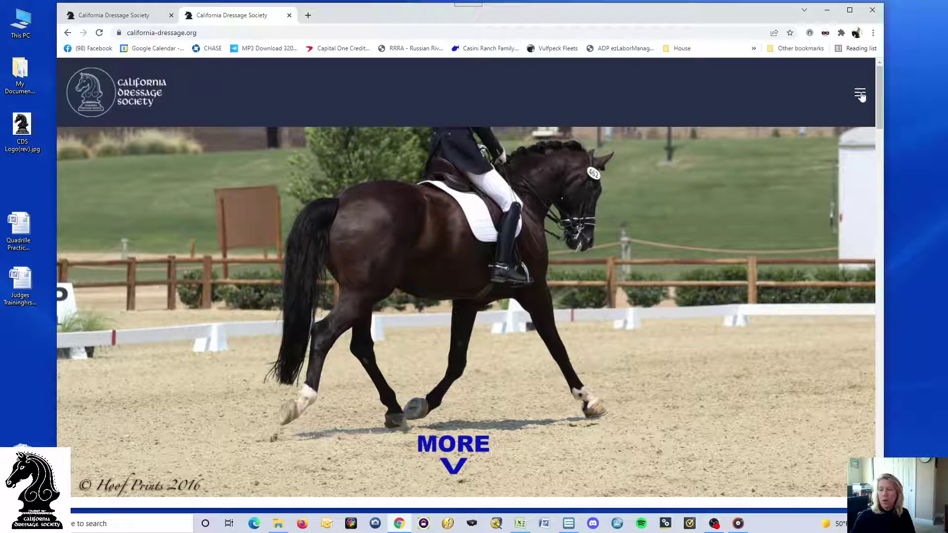
{"action": "left_click", "coordinate": [861, 96]}
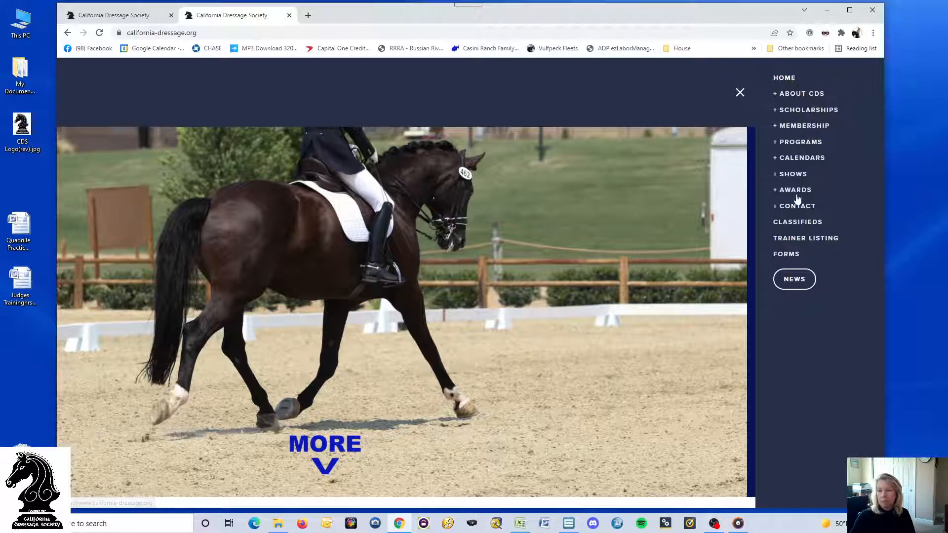
{"action": "mouse_move", "coordinate": [799, 129]}
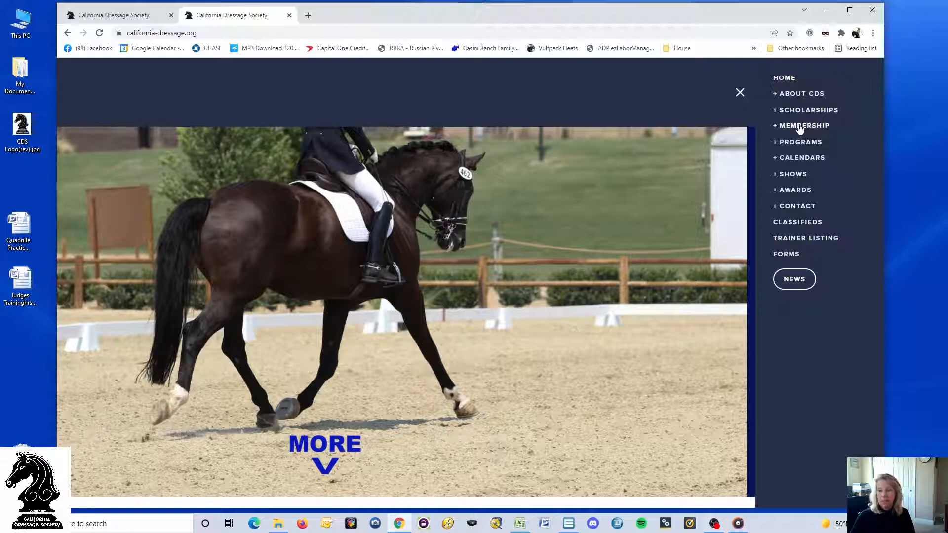
{"action": "left_click", "coordinate": [804, 126]}
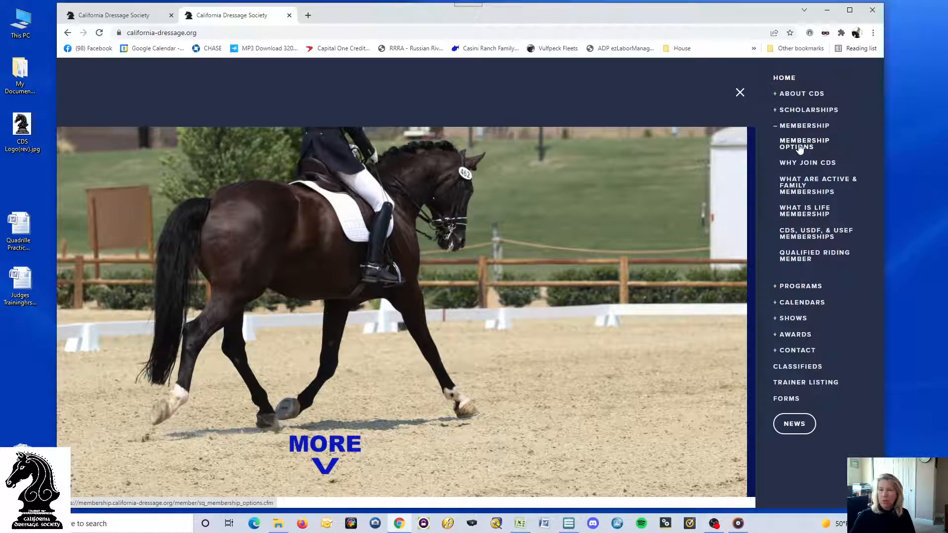
{"action": "left_click", "coordinate": [804, 143]}
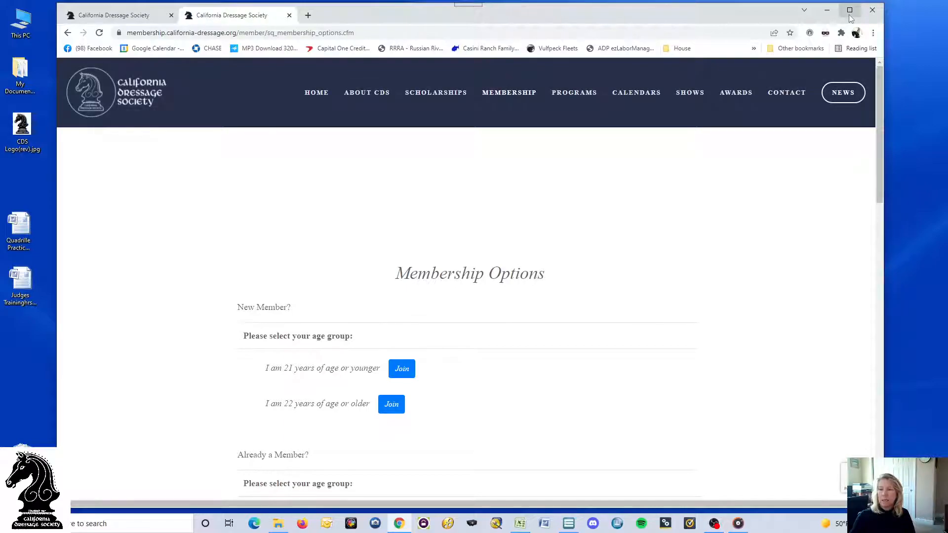
Step: Maximize the window and scroll down to the 'Need a Membership Card?' section
{"action": "left_click", "coordinate": [849, 10]}
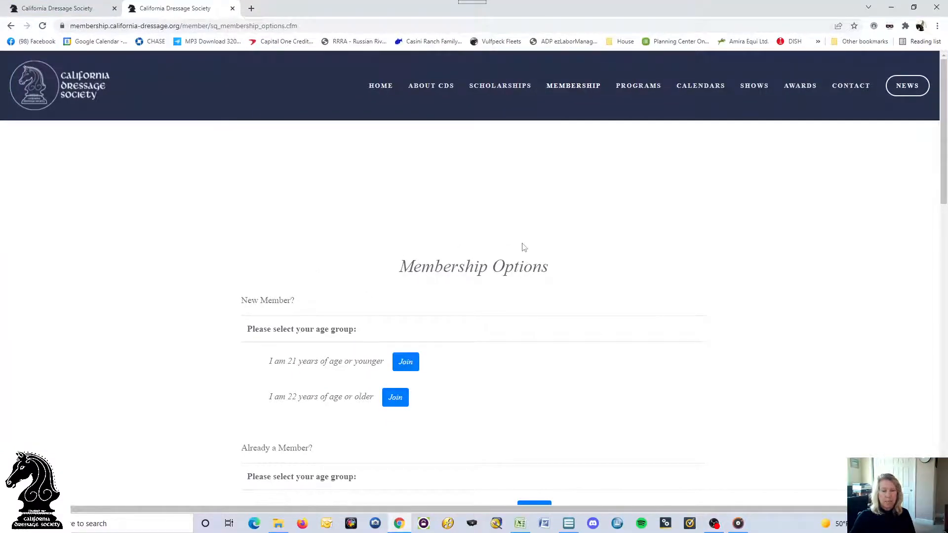
{"action": "scroll", "scroll_direction": "down", "scroll_amount": 3}
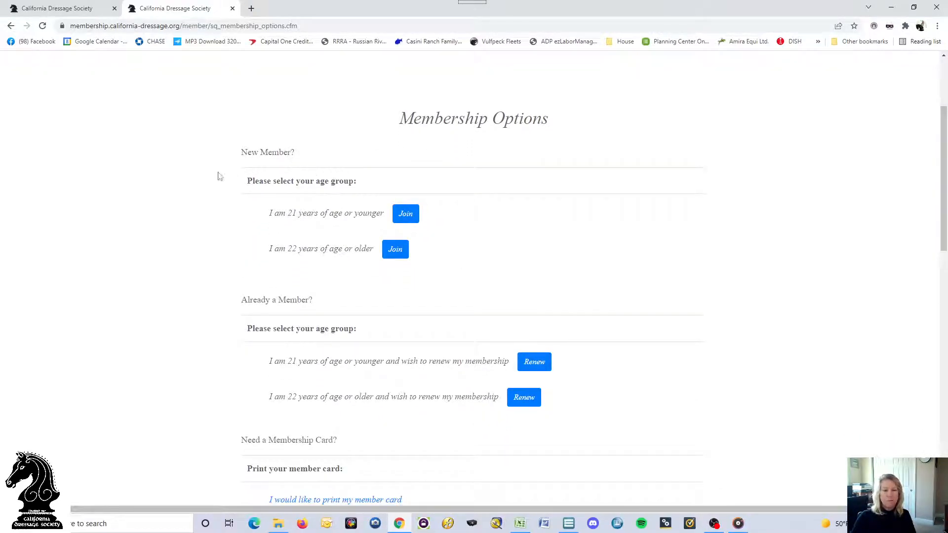
{"action": "mouse_move", "coordinate": [462, 194]}
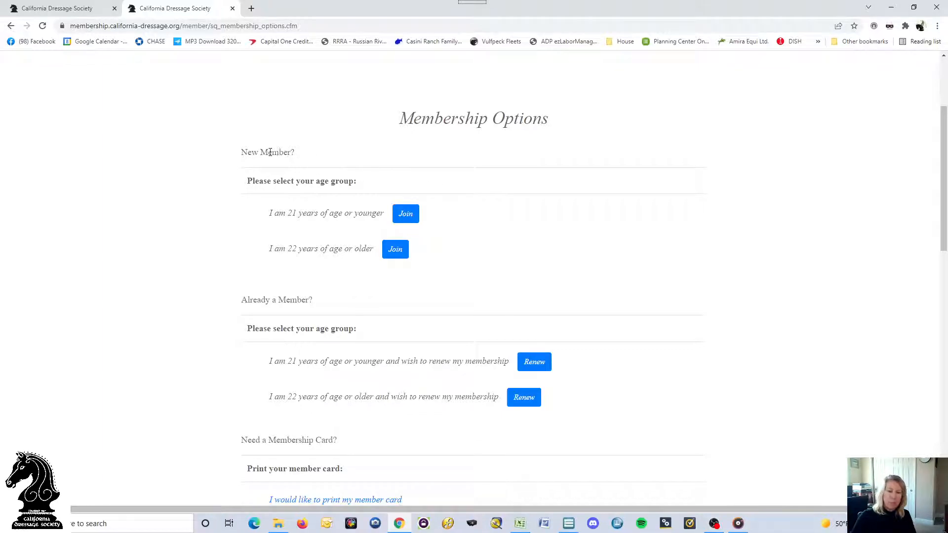
{"action": "mouse_move", "coordinate": [406, 213]}
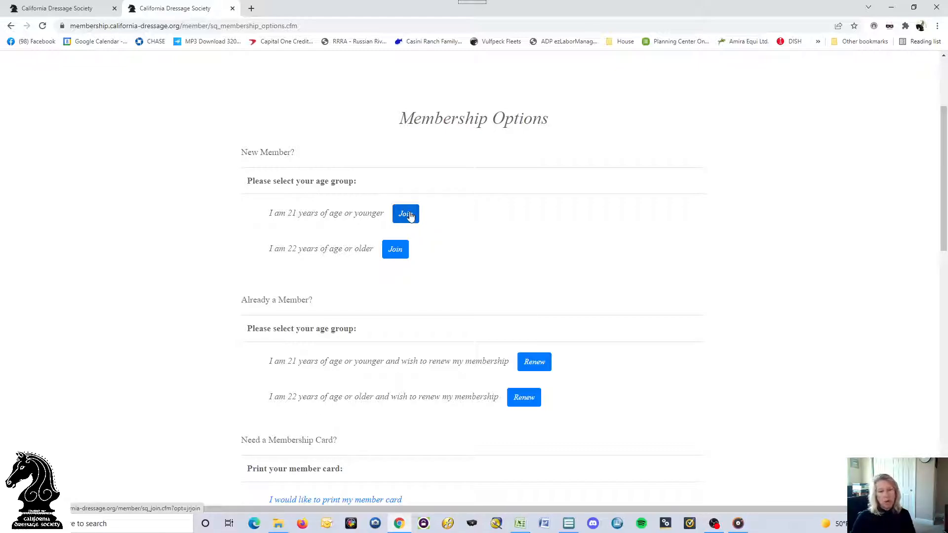
{"action": "mouse_move", "coordinate": [396, 249]}
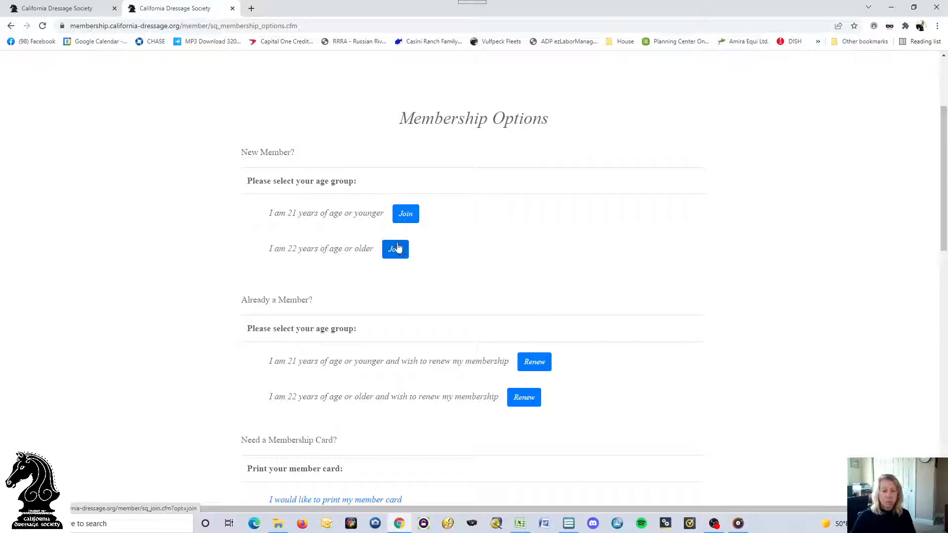
{"action": "scroll", "scroll_direction": "down", "scroll_amount": 3}
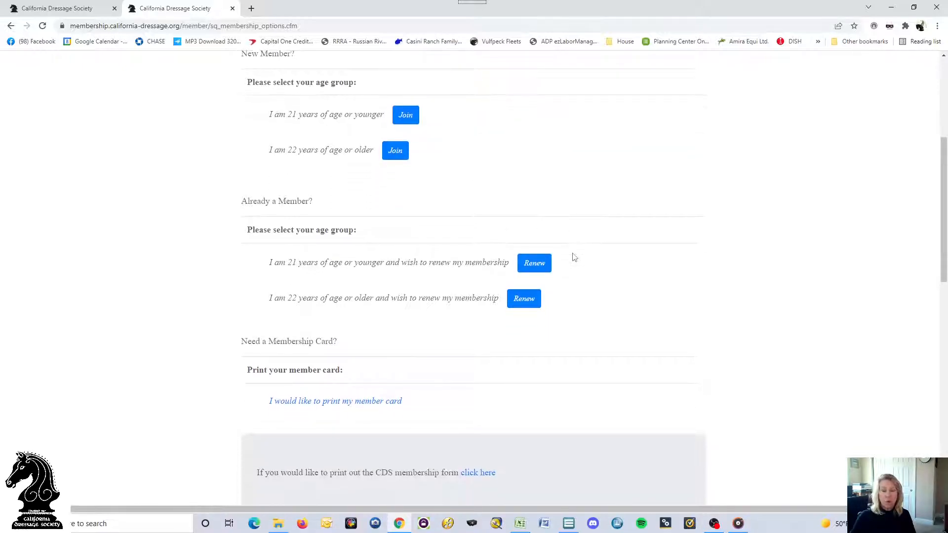
{"action": "mouse_move", "coordinate": [449, 246]}
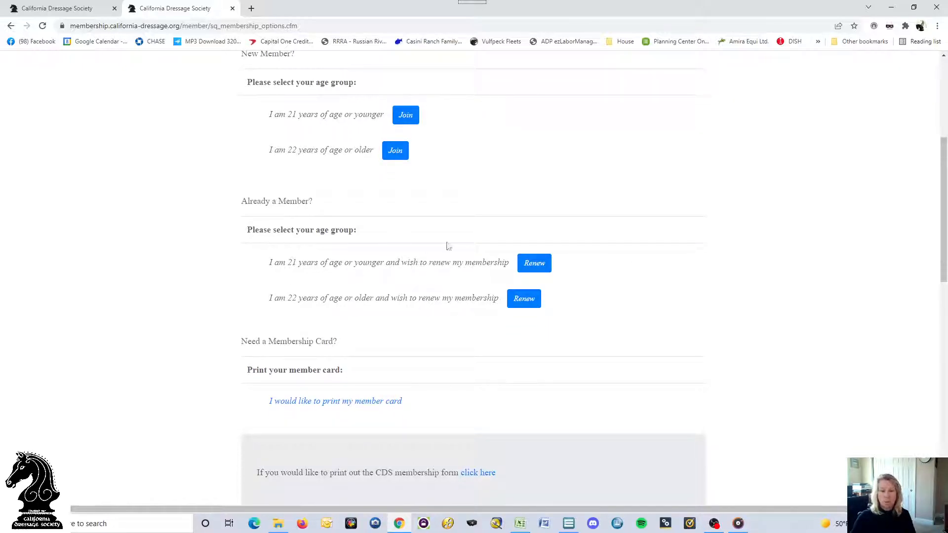
{"action": "mouse_move", "coordinate": [524, 298]}
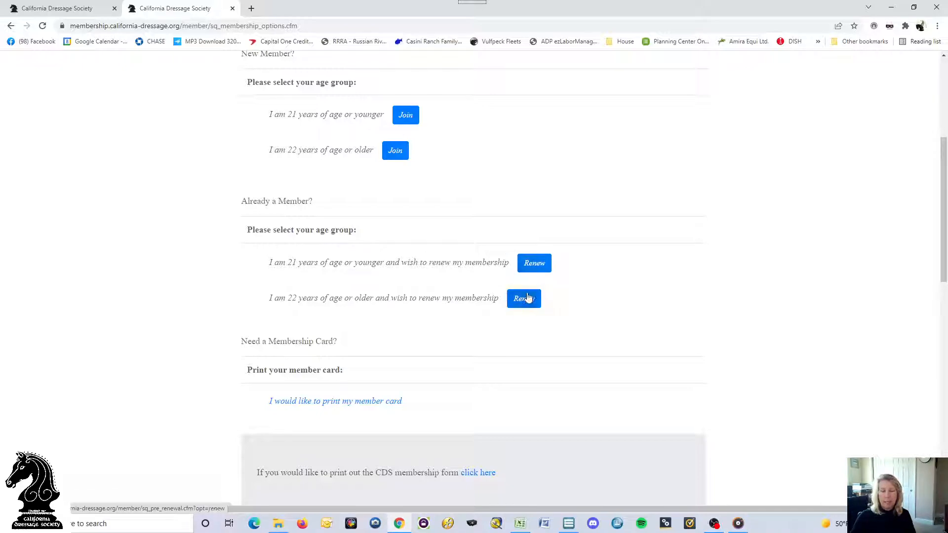
{"action": "scroll", "scroll_direction": "down", "scroll_amount": 3}
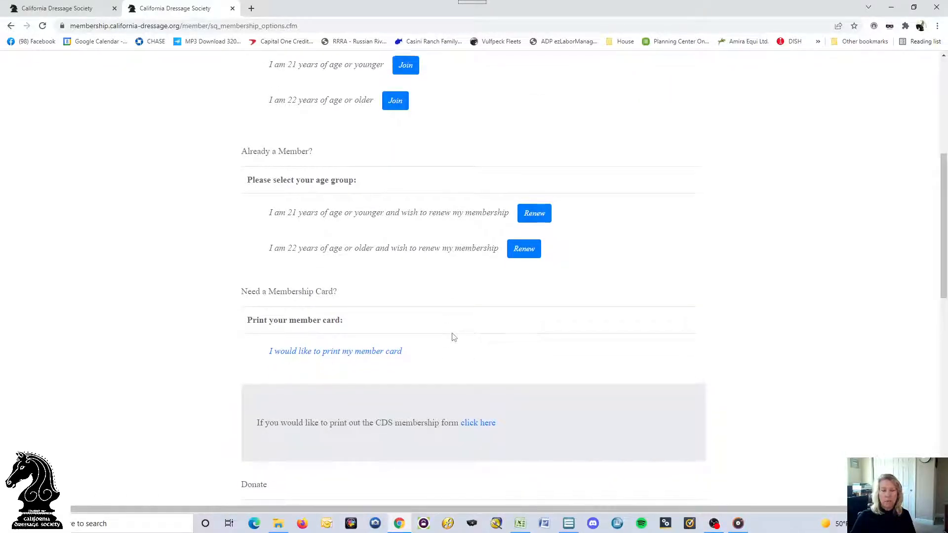
{"action": "scroll", "scroll_direction": "down", "scroll_amount": 3}
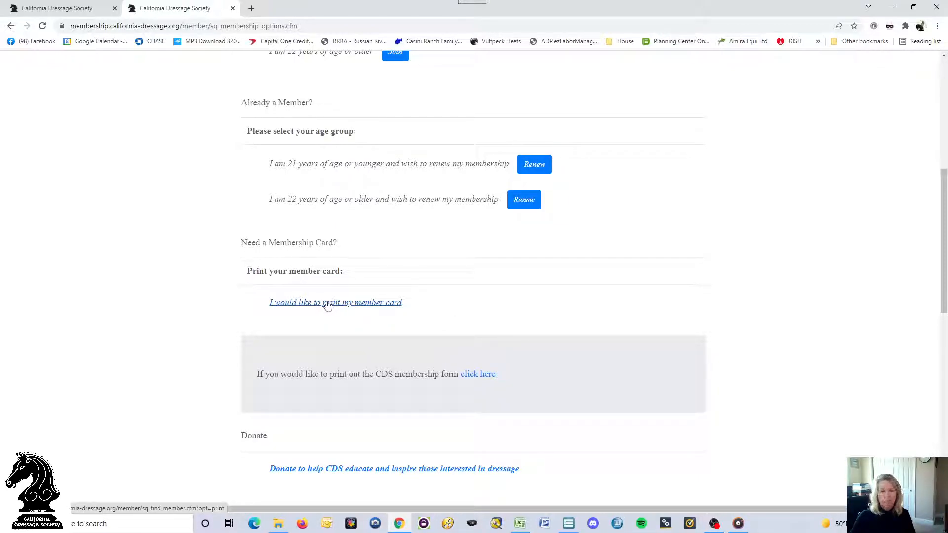
{"action": "scroll", "scroll_direction": "down", "scroll_amount": 3}
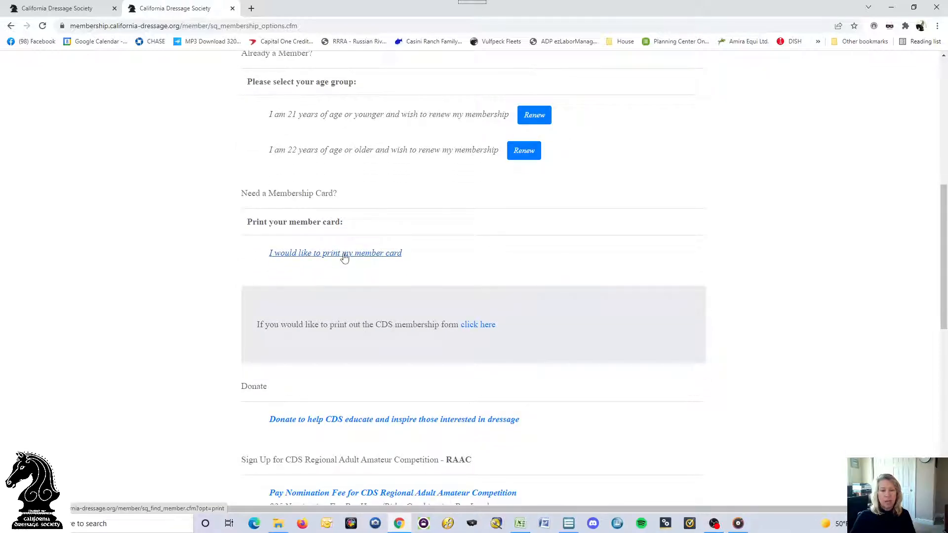
Step: On the print-member-card page, search for members with last name 'Williams'
{"action": "left_click", "coordinate": [335, 253]}
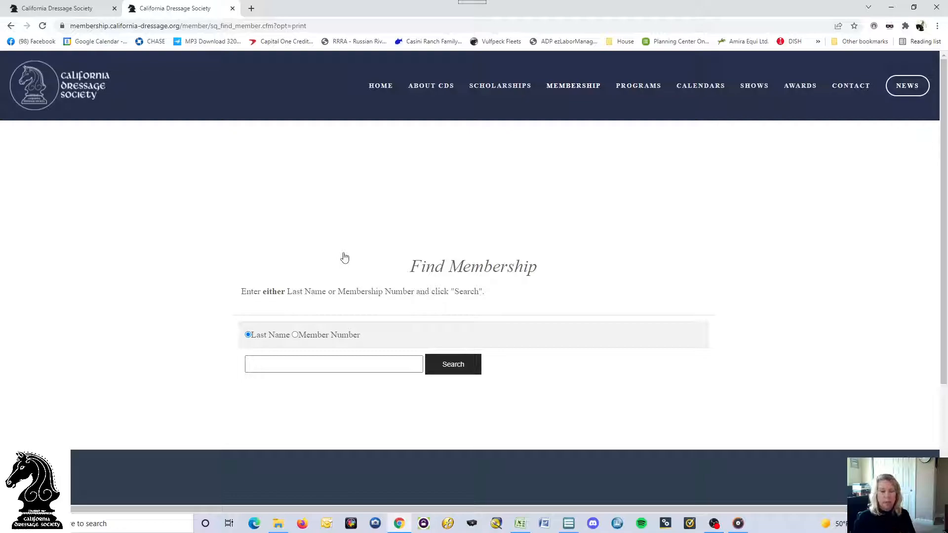
{"action": "mouse_move", "coordinate": [290, 343]}
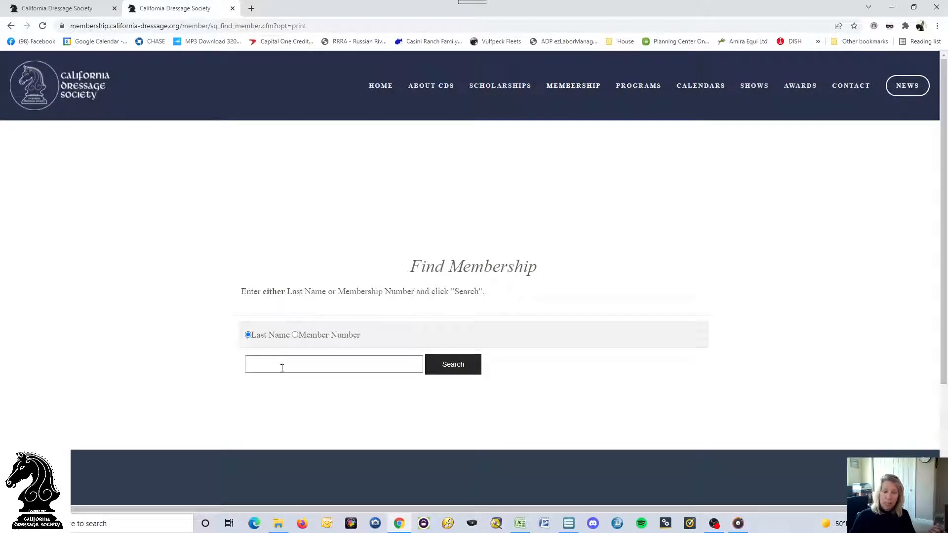
{"action": "type", "text": "Williams"}
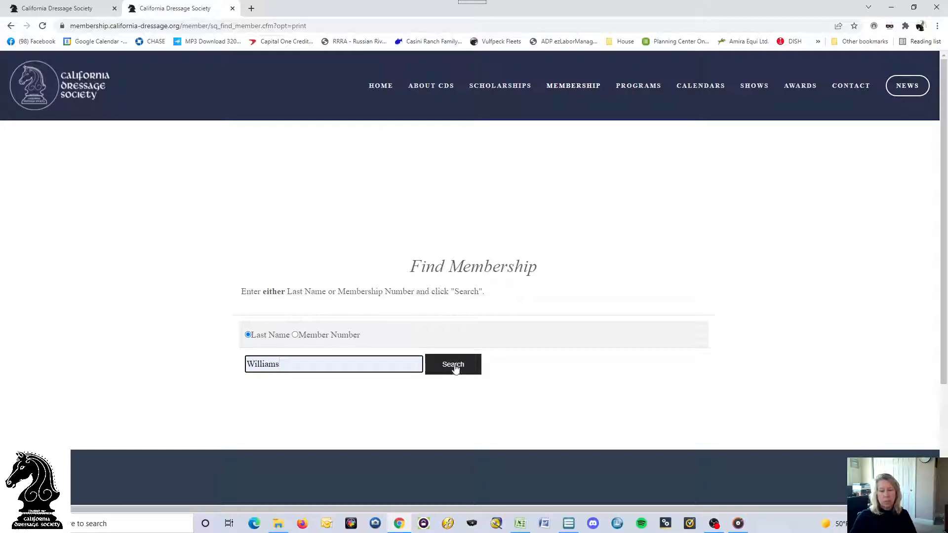
{"action": "left_click", "coordinate": [453, 365]}
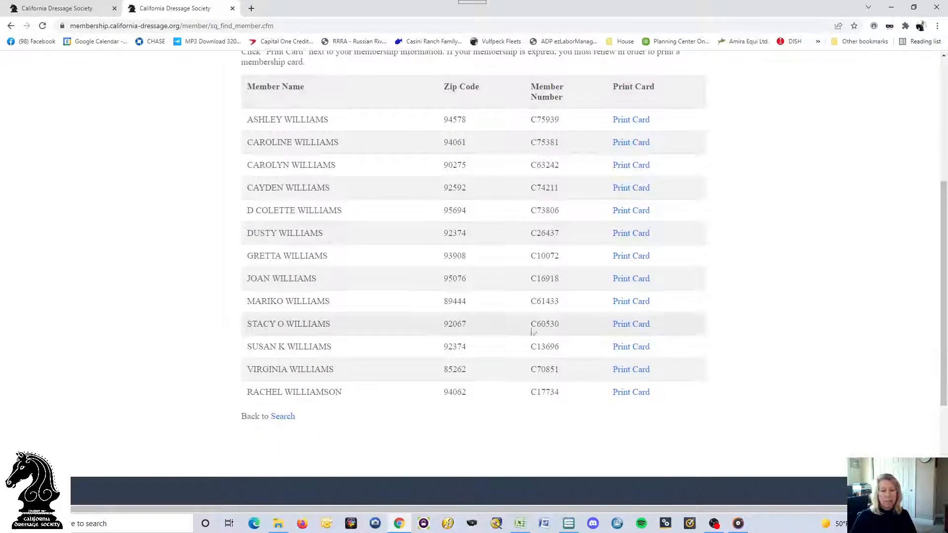
{"action": "mouse_move", "coordinate": [631, 278]}
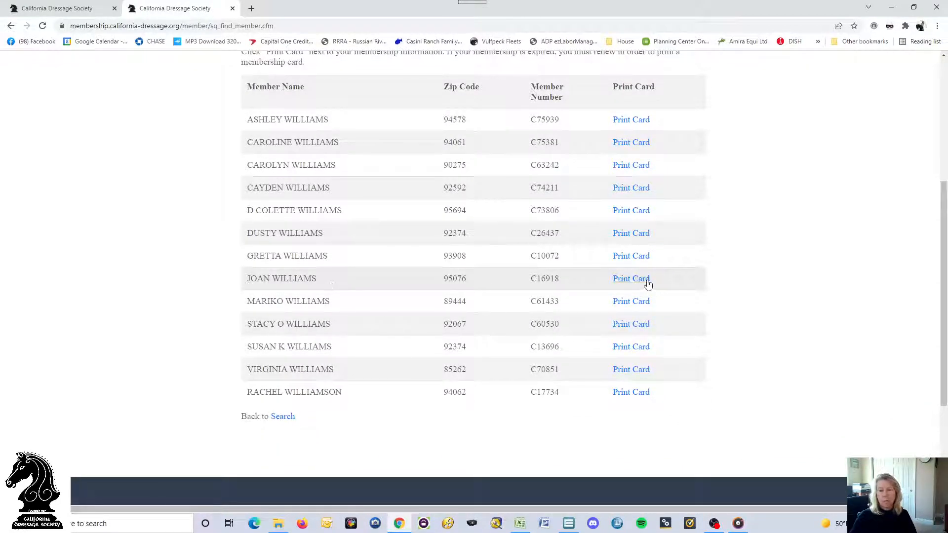
{"action": "mouse_move", "coordinate": [631, 279]}
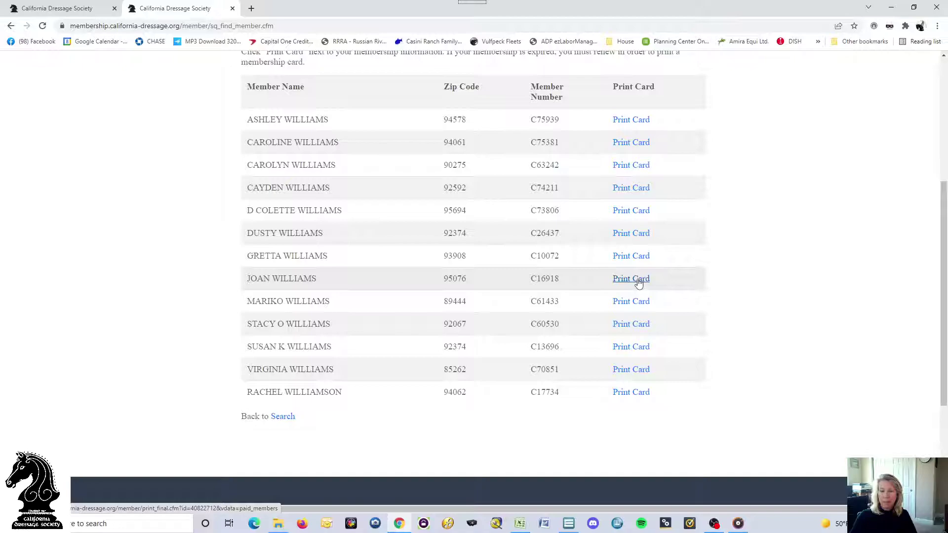
Step: Show the eighth member's card in print preview, cancel printing, and return to the homepage tab
{"action": "left_click", "coordinate": [631, 278]}
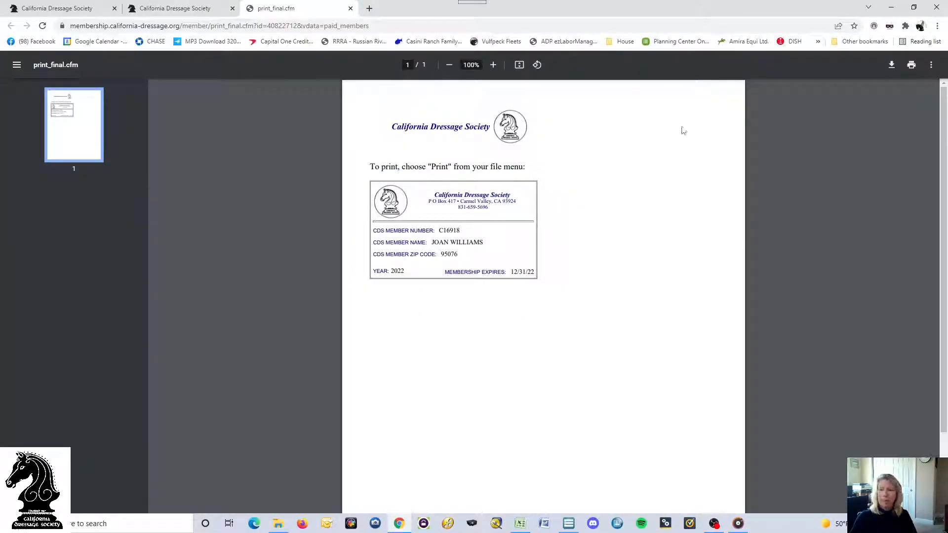
{"action": "mouse_move", "coordinate": [284, 163]}
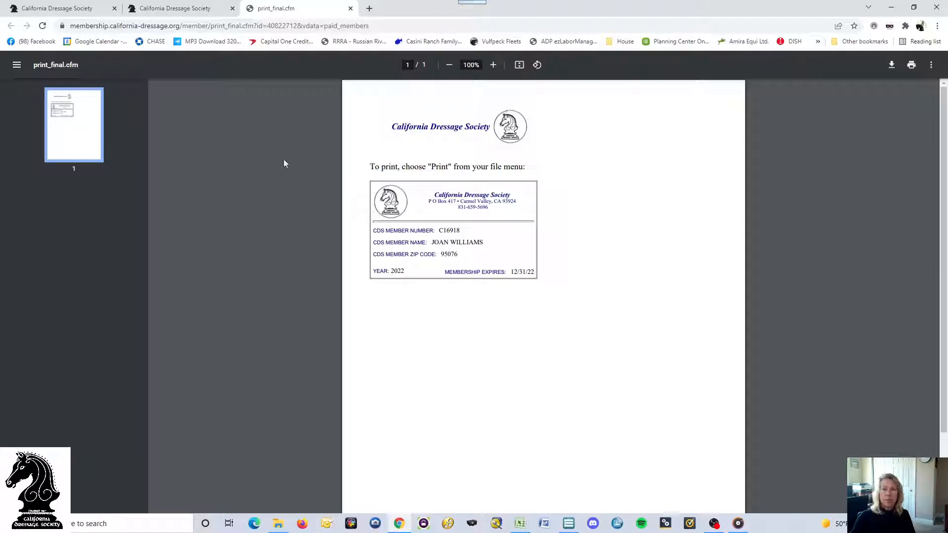
{"action": "mouse_move", "coordinate": [430, 72]}
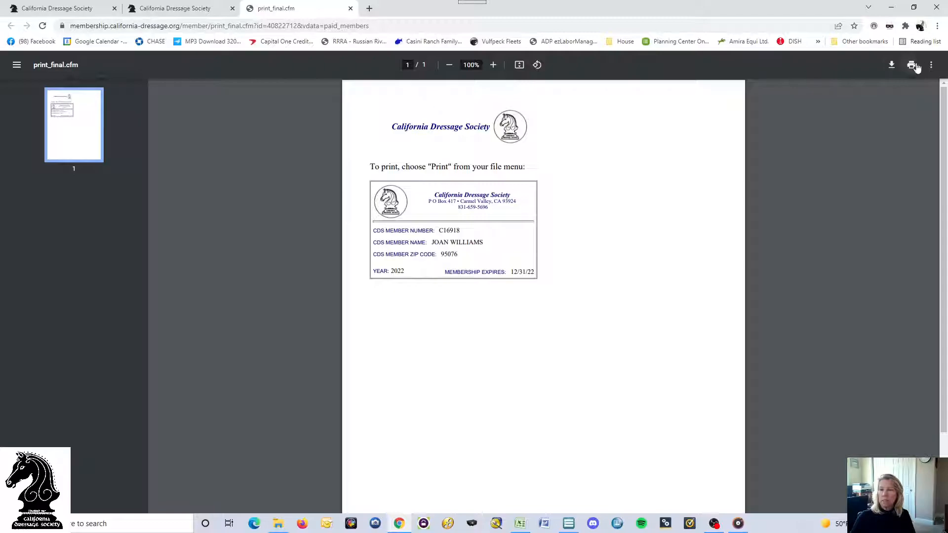
{"action": "mouse_move", "coordinate": [913, 65]}
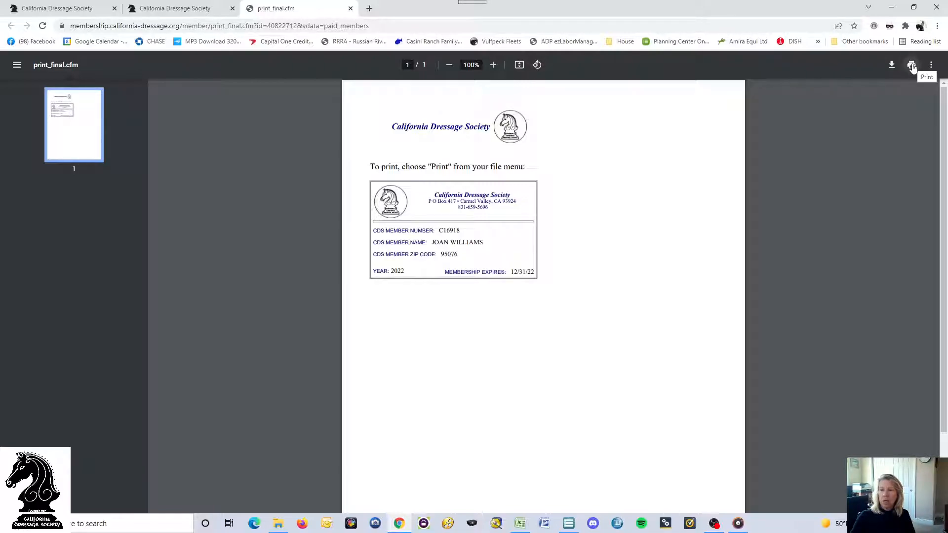
{"action": "left_click", "coordinate": [912, 66]}
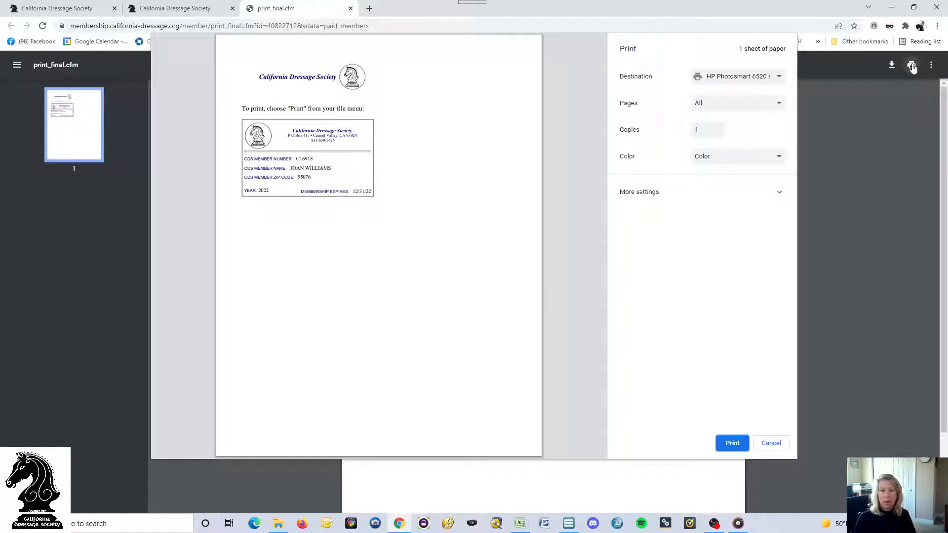
{"action": "mouse_move", "coordinate": [703, 413]}
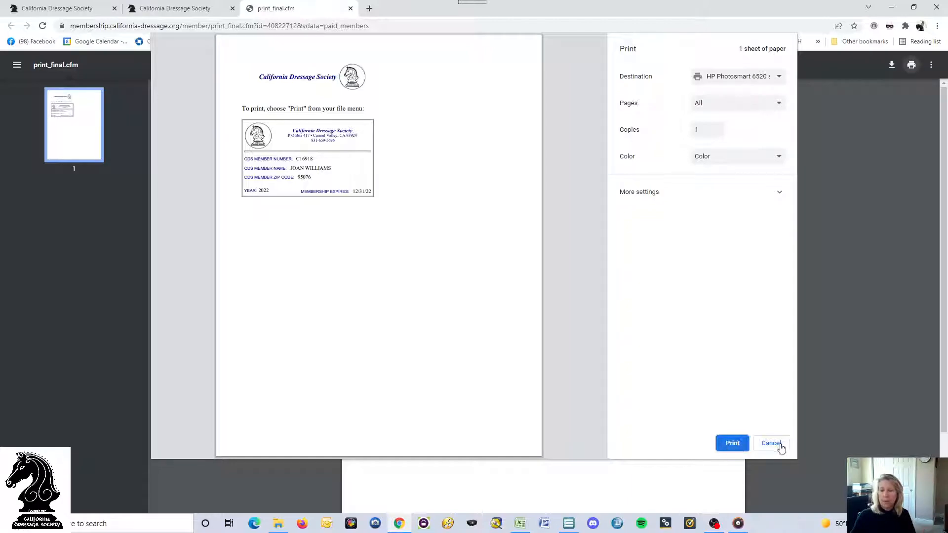
{"action": "left_click", "coordinate": [772, 444]}
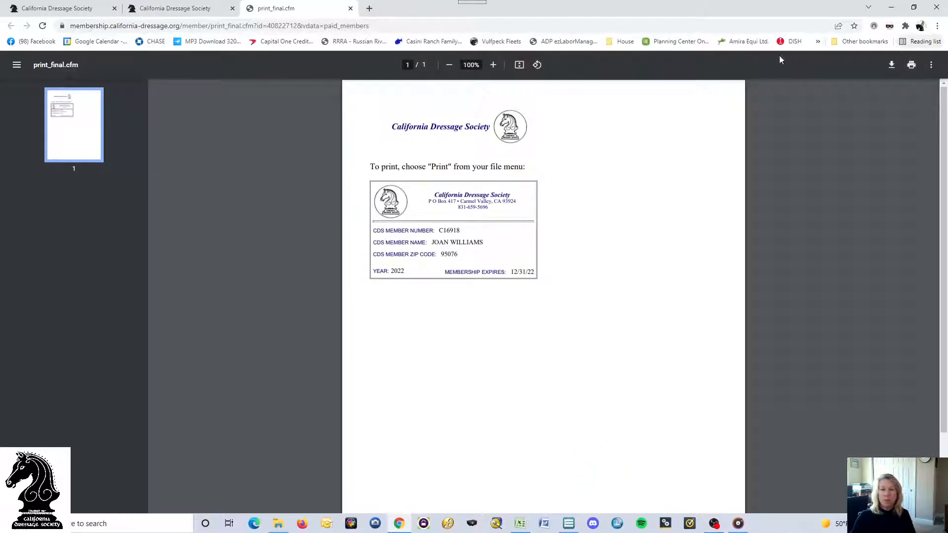
{"action": "left_click", "coordinate": [350, 8]}
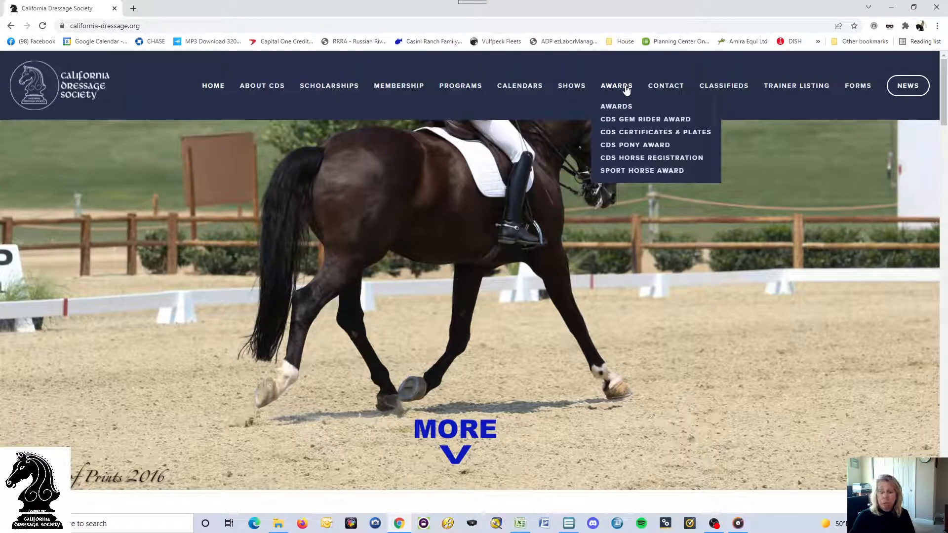
{"action": "mouse_move", "coordinate": [724, 85]}
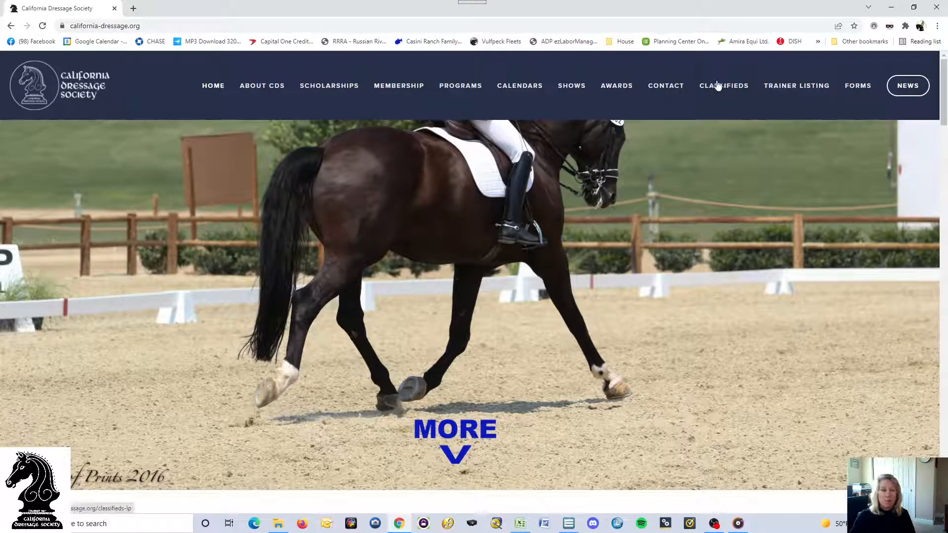
{"action": "mouse_move", "coordinate": [883, 190]}
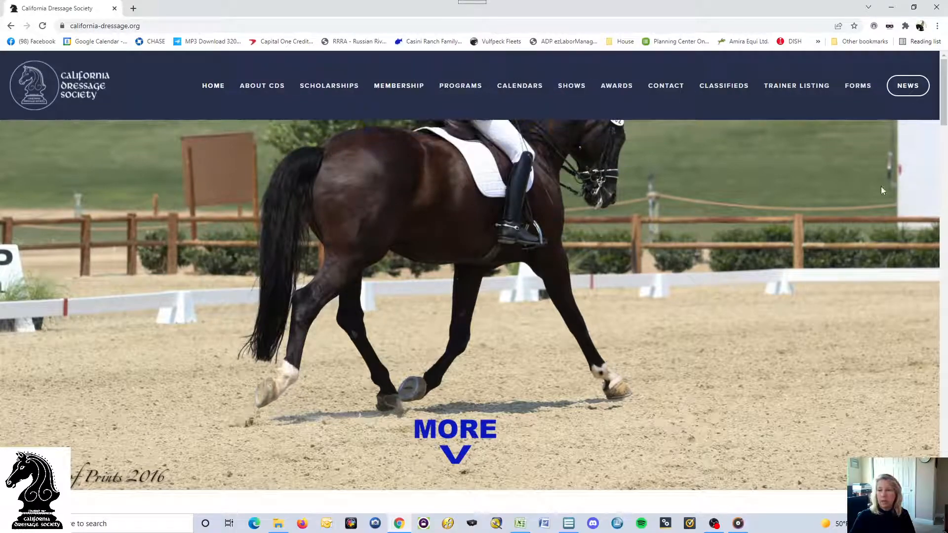